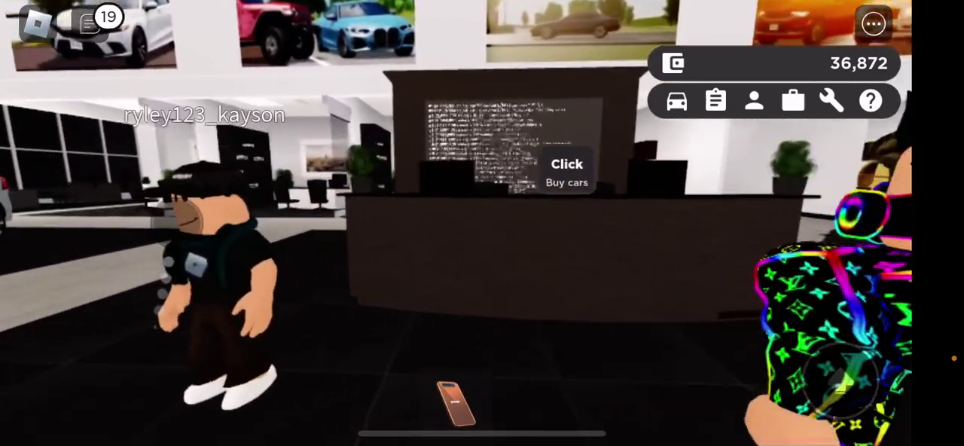
- Browse the dealership catalogue and view the 2021 BullHorn Determinator's page, 70,000 in Marina Blue
click(567, 174)
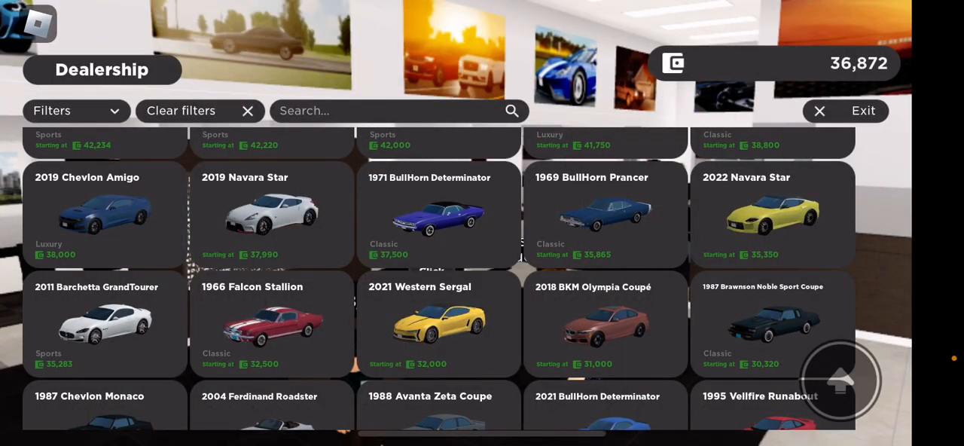
scroll(down, 3)
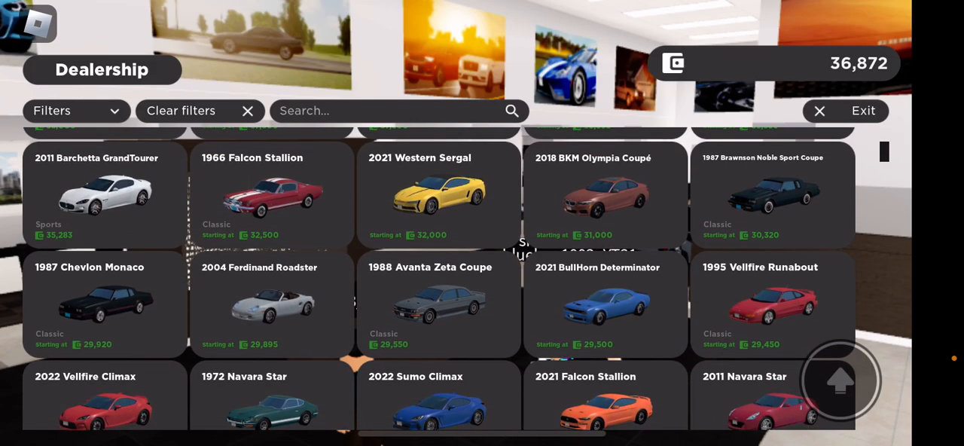
scroll(up, 3)
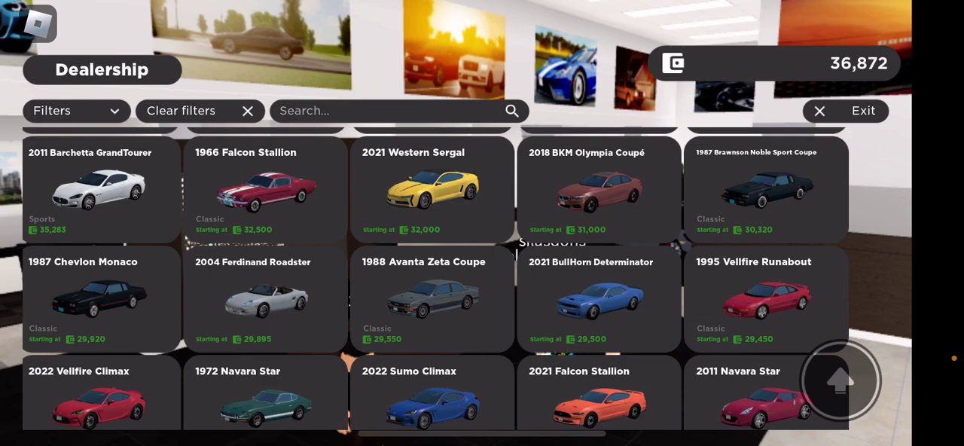
click(845, 111)
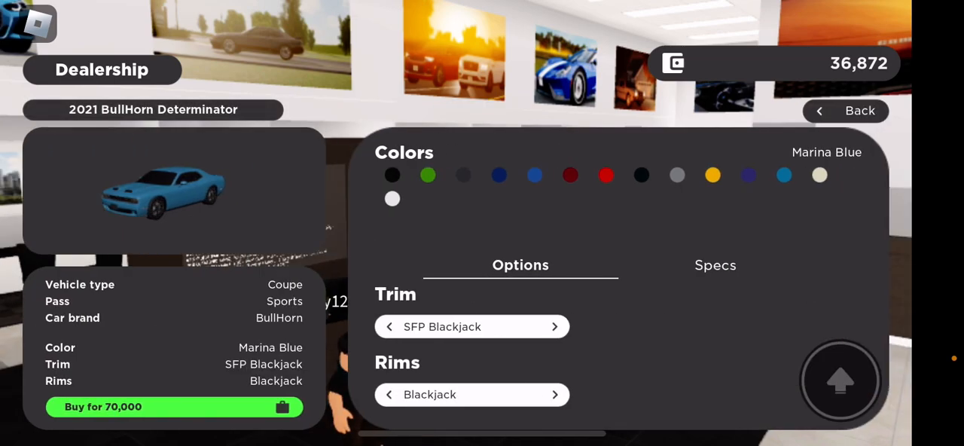
- Open the 2021 Falcon Stallion and cycle through its Bellco GT500, ST and GT SS761 trims
click(846, 111)
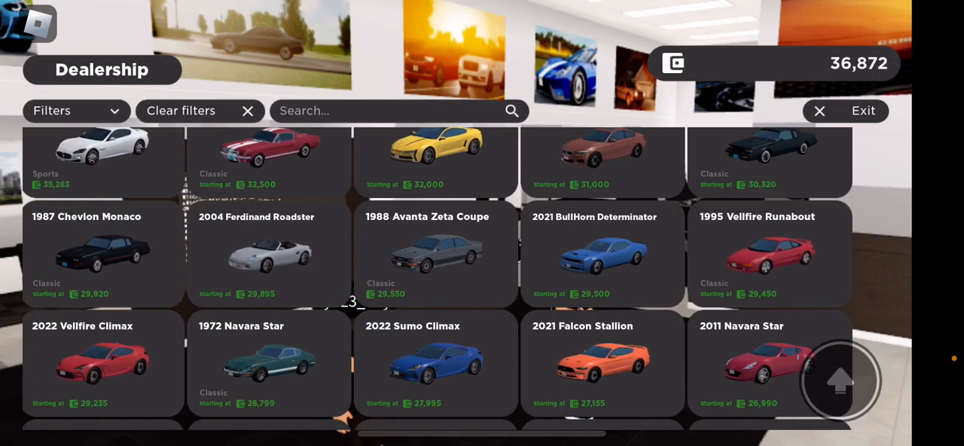
click(602, 365)
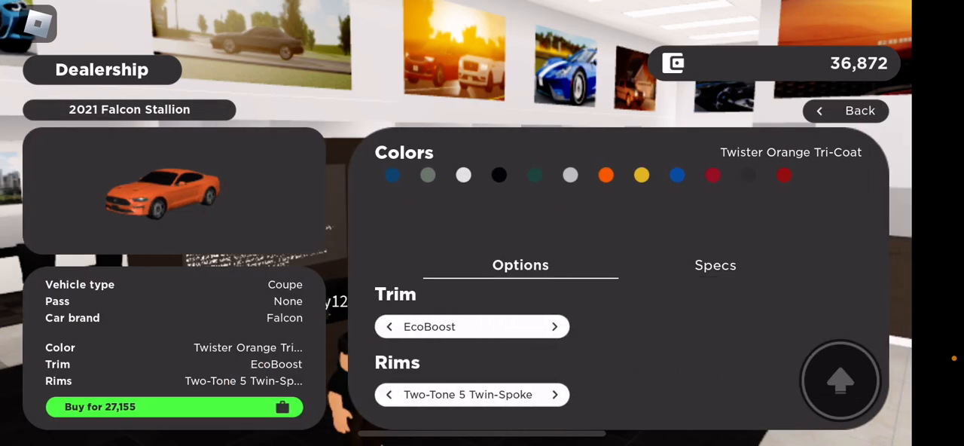
click(554, 326)
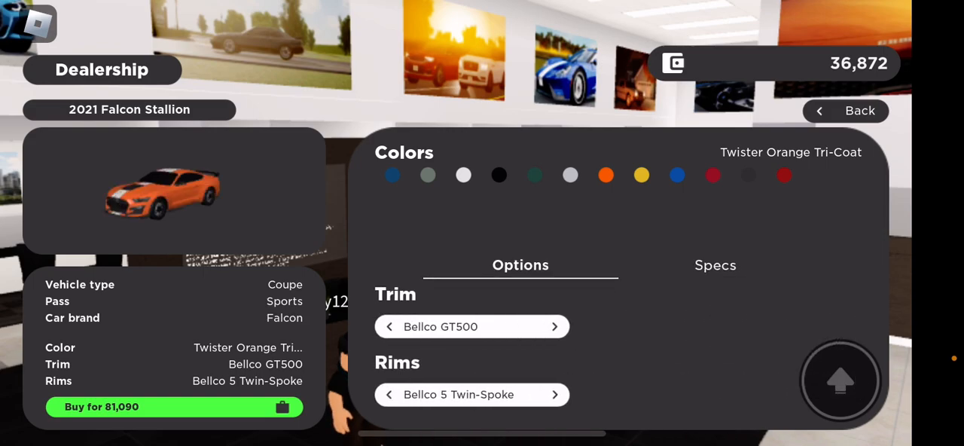
click(389, 326)
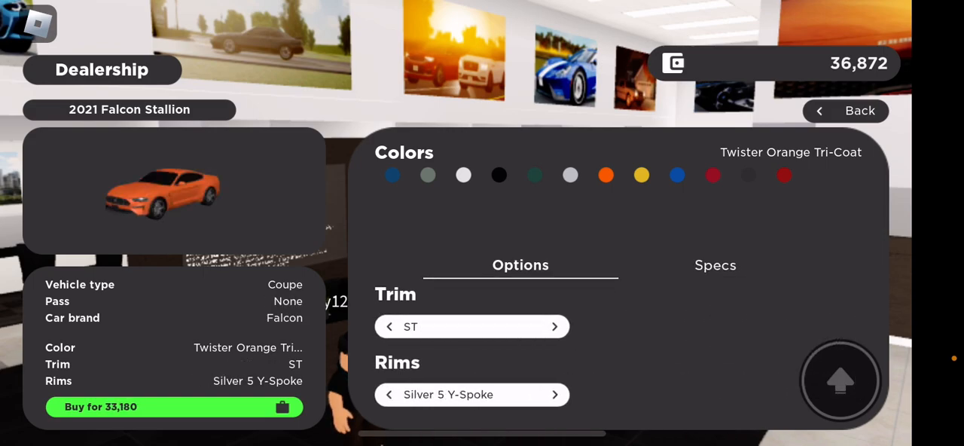
click(554, 327)
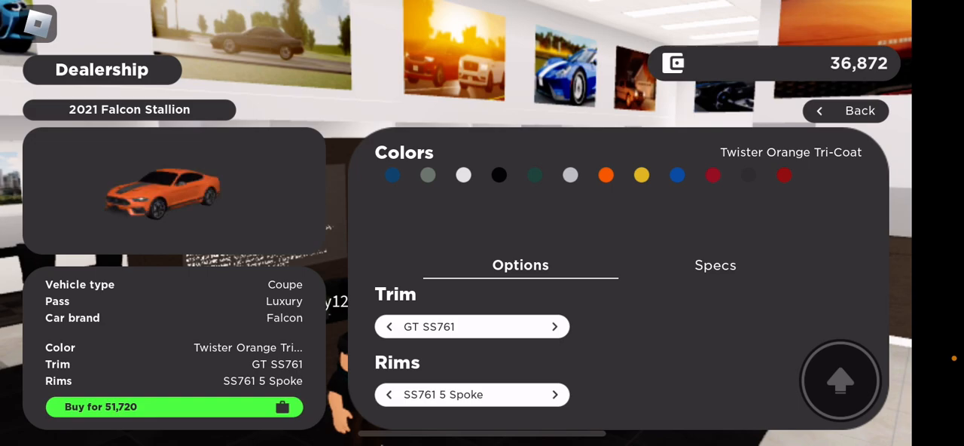
- Check the GT SS761 specs and preview Dark Highland Green and Rapid Red colours
click(715, 264)
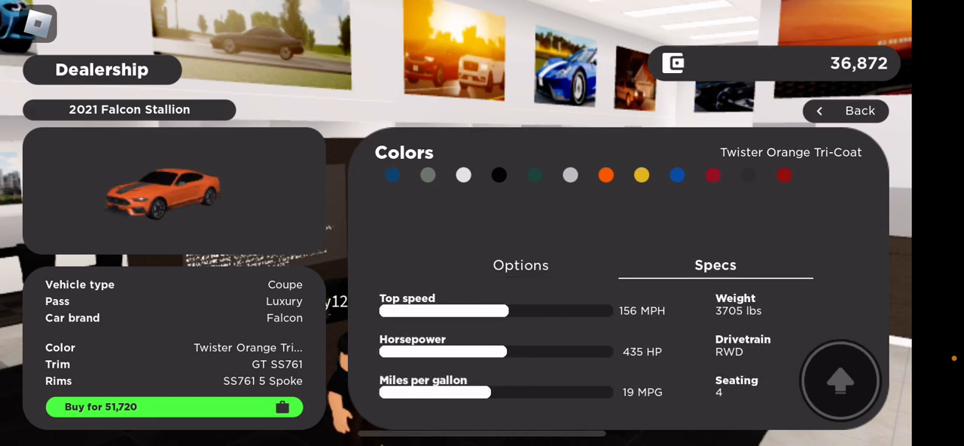
click(521, 265)
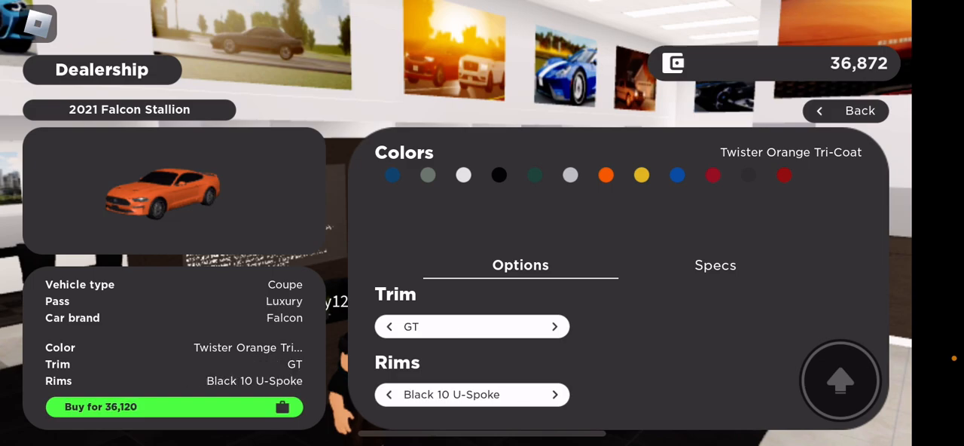
click(677, 175)
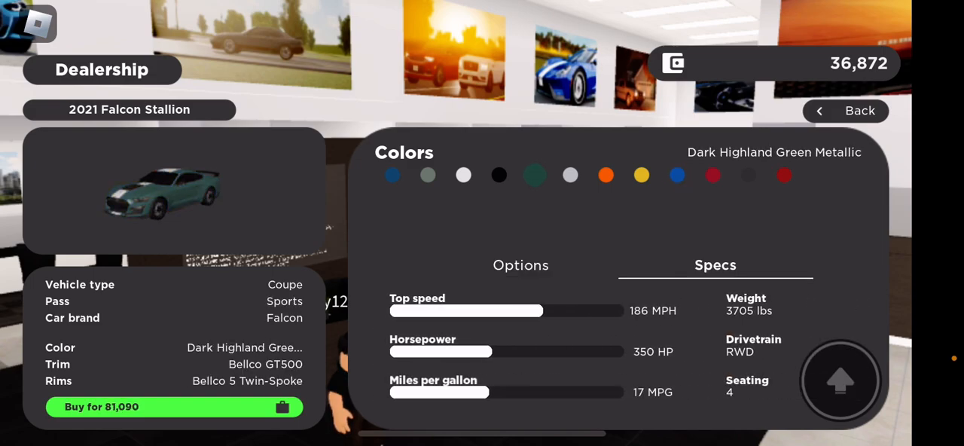
click(712, 175)
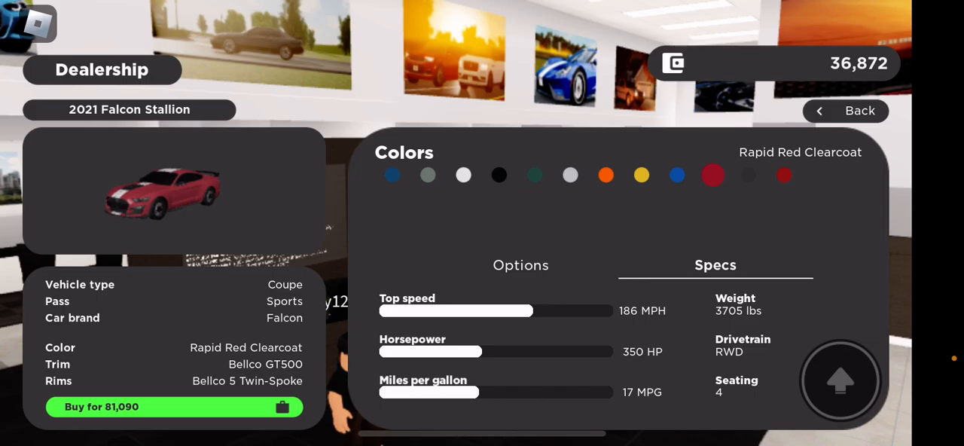
click(846, 111)
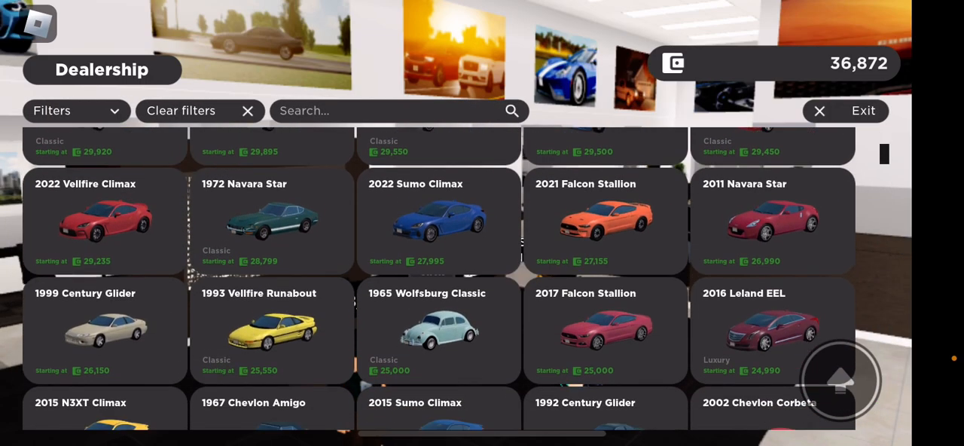
- Open the 2013 BullHorn Determinator and compare SFP-8, SFP-10 and Premium trim specs
scroll(down, 3)
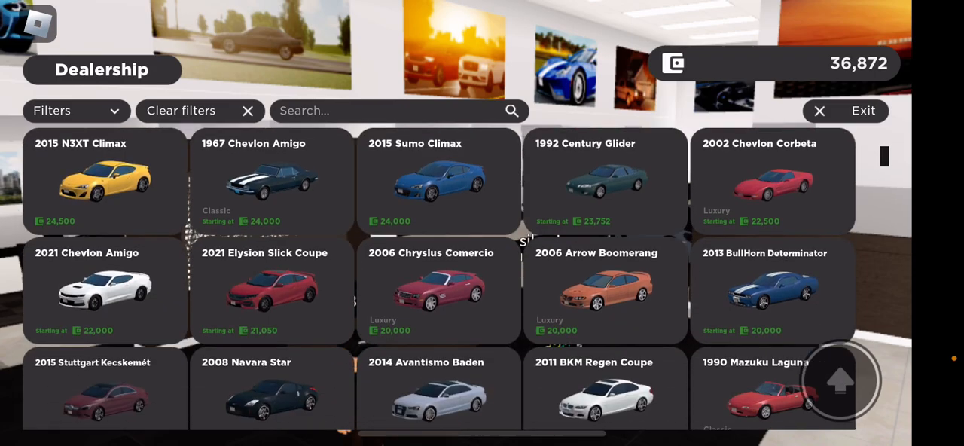
click(772, 290)
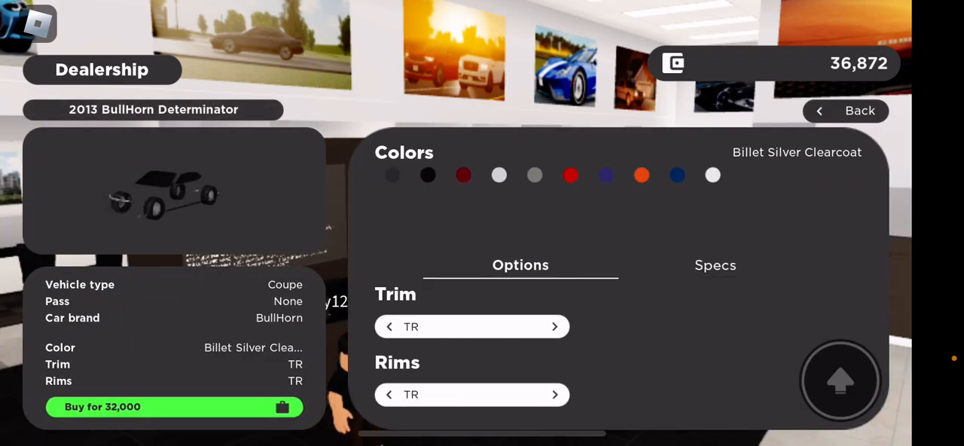
click(554, 326)
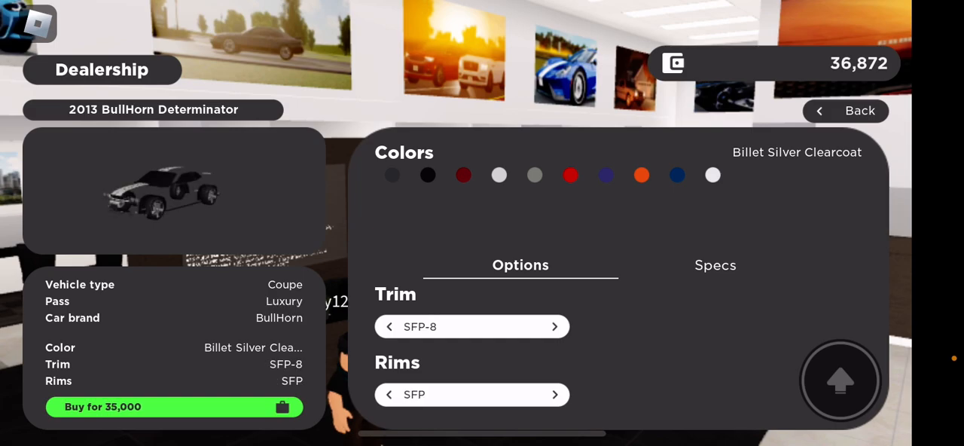
click(714, 265)
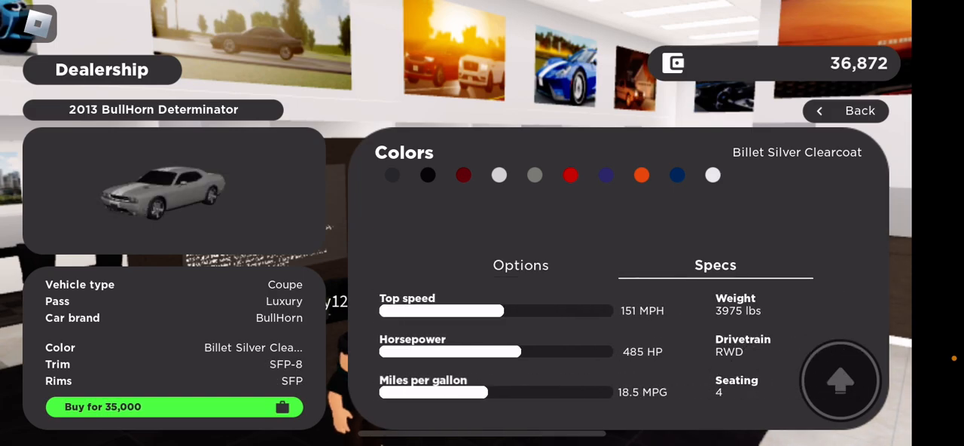
click(521, 264)
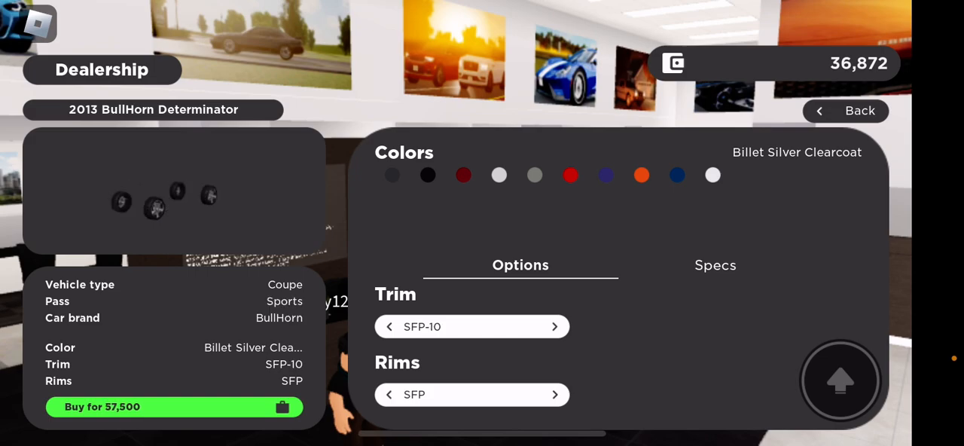
click(715, 264)
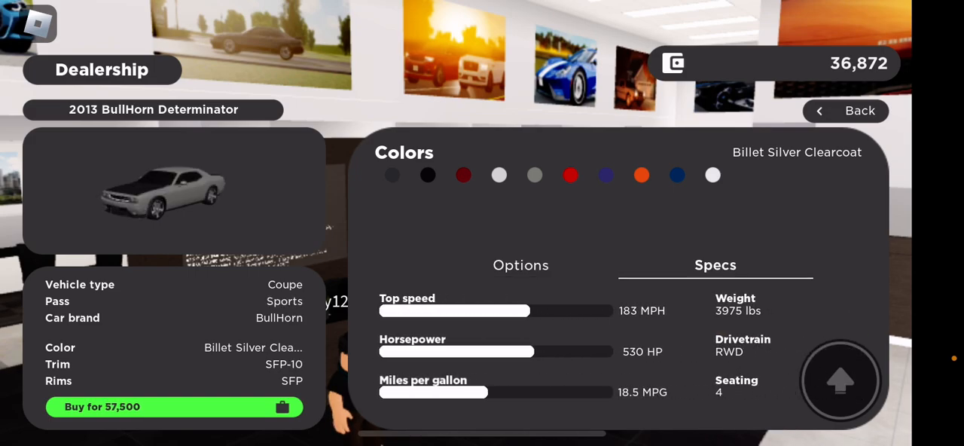
click(520, 265)
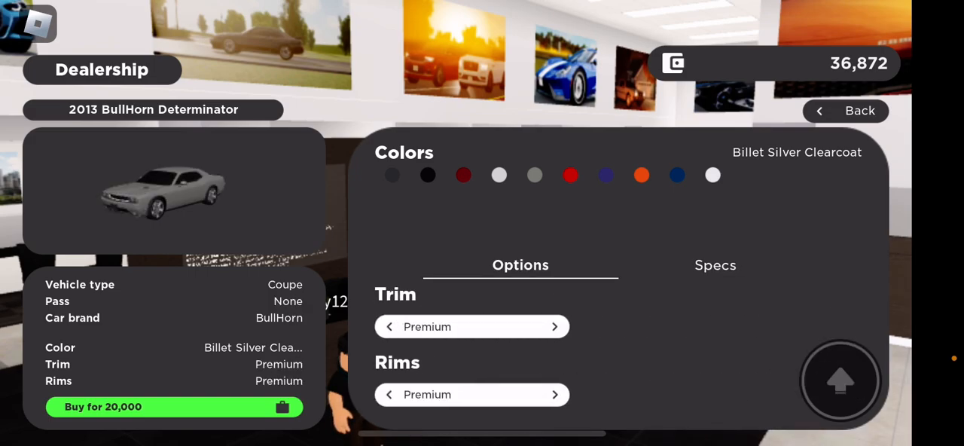
click(860, 110)
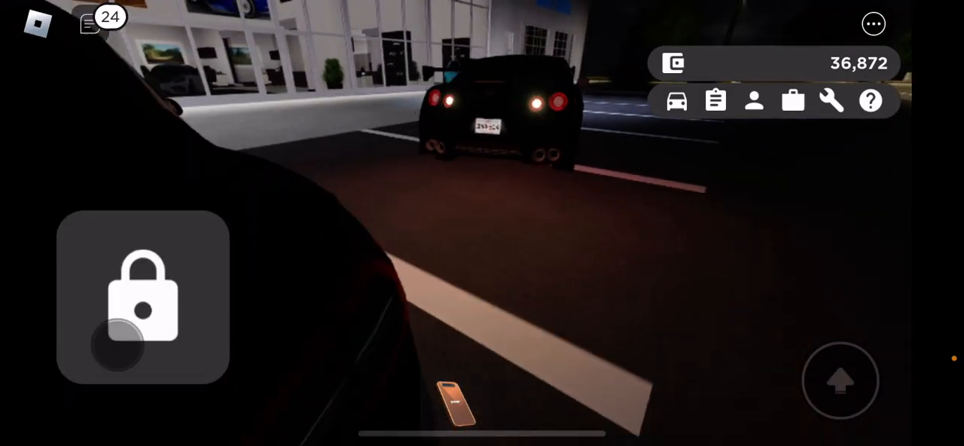
- Open the garage list and spawn the white 1992 Chevlon L/M pickup
click(676, 100)
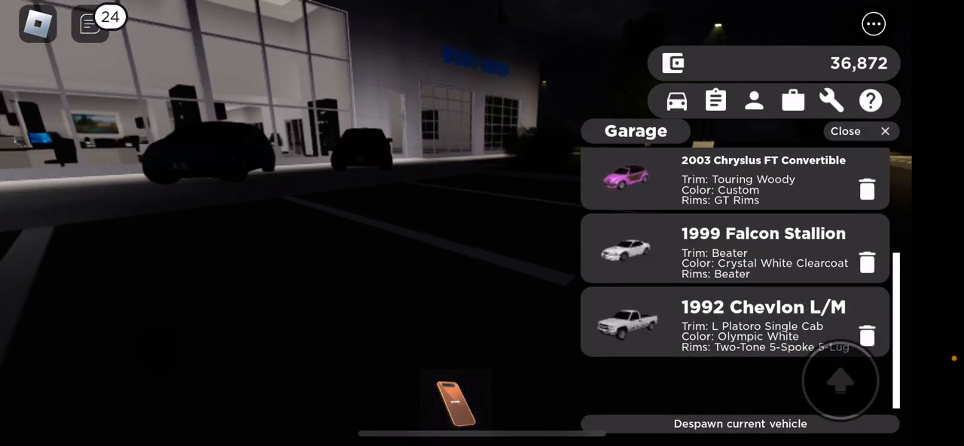
click(860, 130)
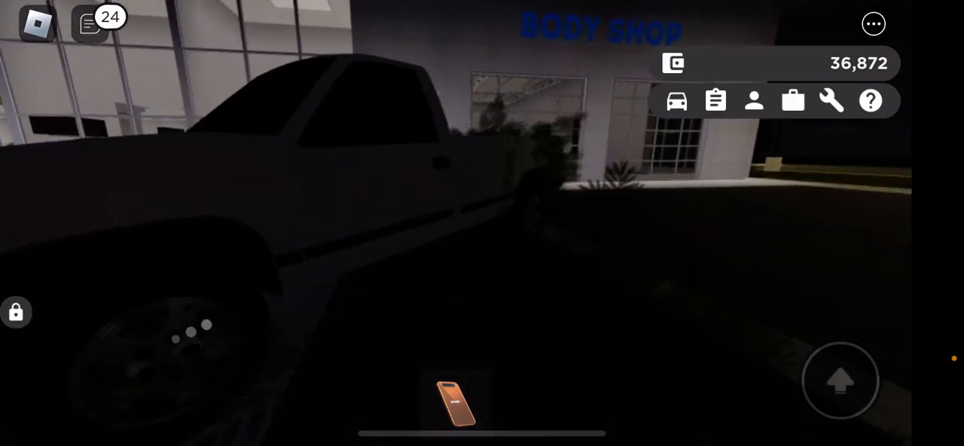
click(456, 399)
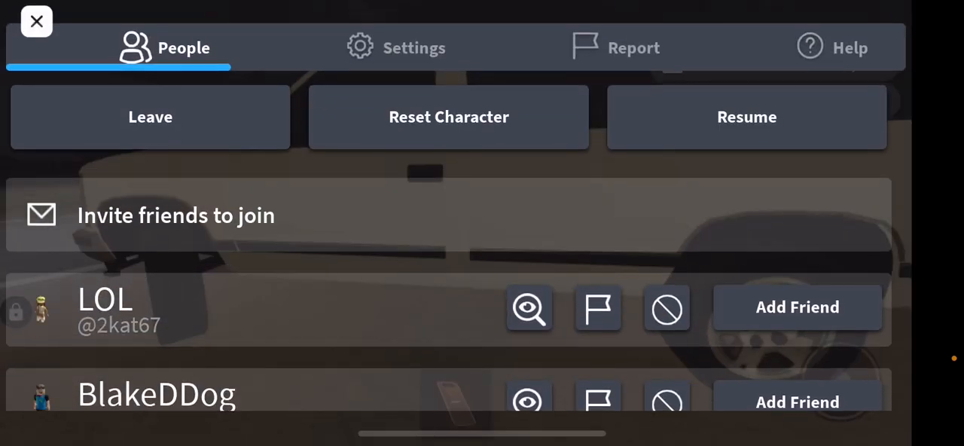
- Look at the Settings tab of the Roblox menu, then close the menu
click(397, 46)
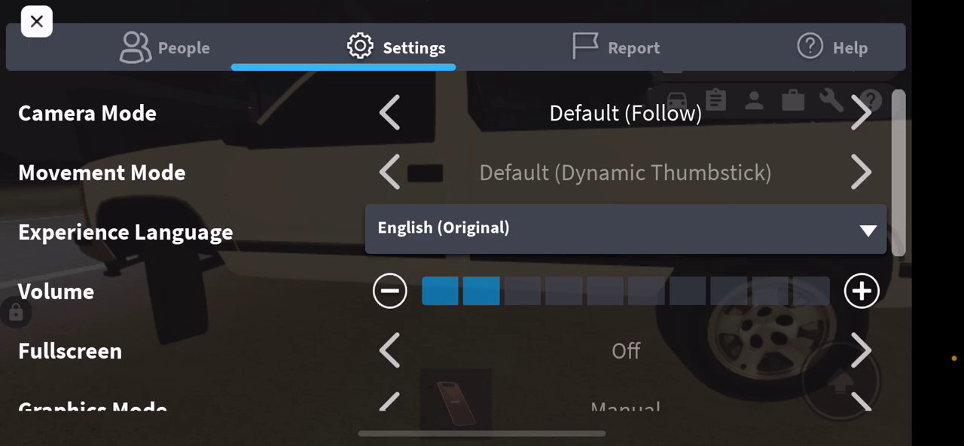
click(36, 21)
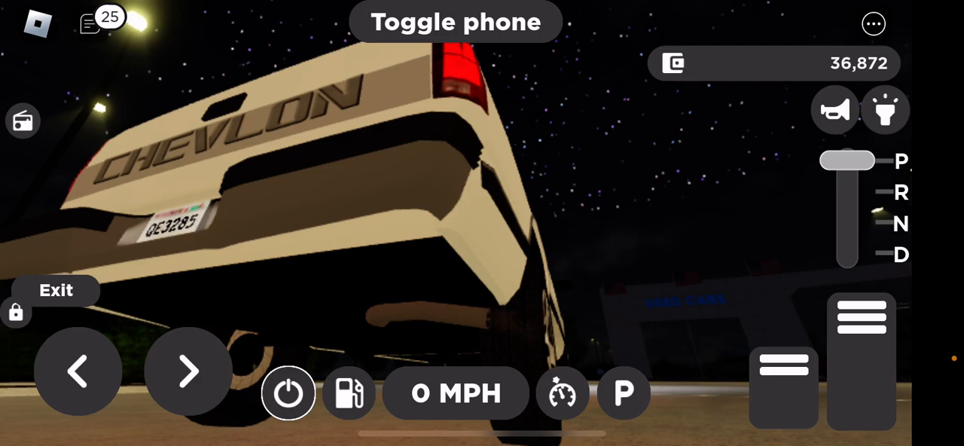
- Shift the pickup out of park and drive it into a garage, earning 100 for 0.06 miles
drag(848, 159, 848, 223)
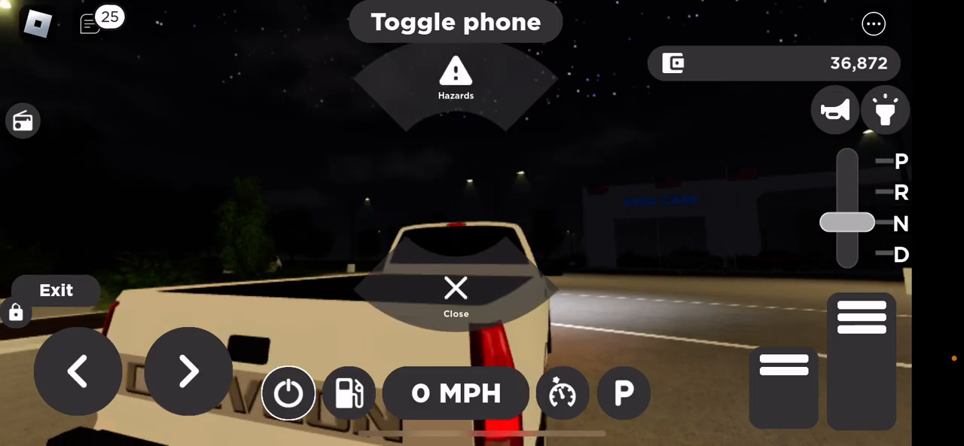
click(456, 293)
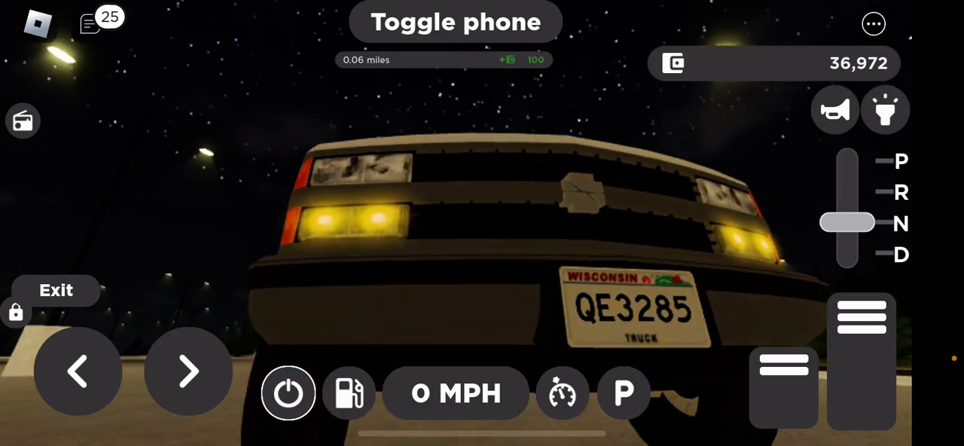
click(886, 110)
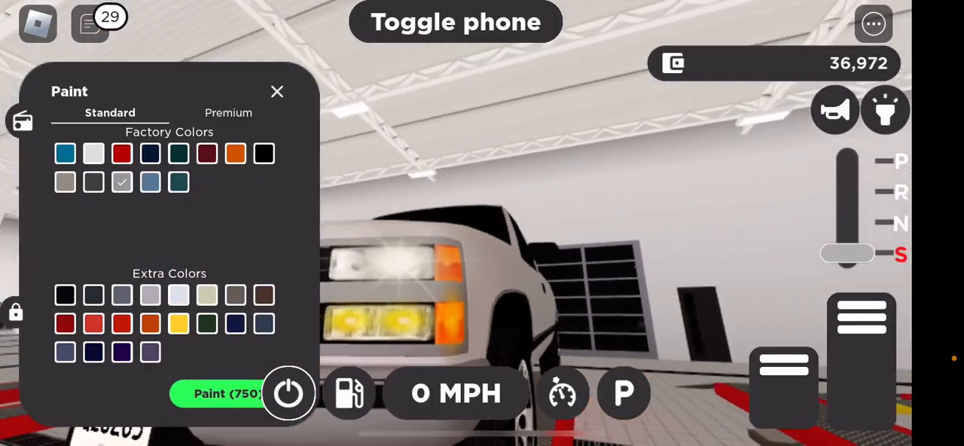
- Preview Premium custom paint, exit the paint menu and pickup, and open the garage list
click(228, 112)
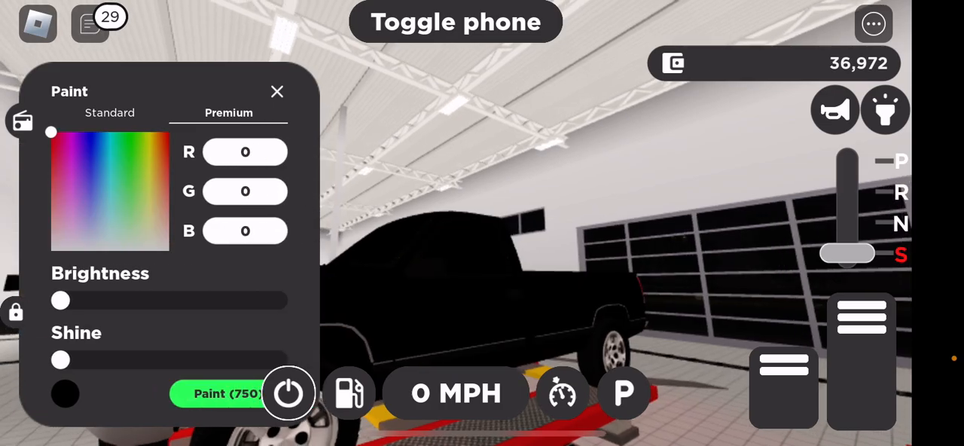
click(276, 91)
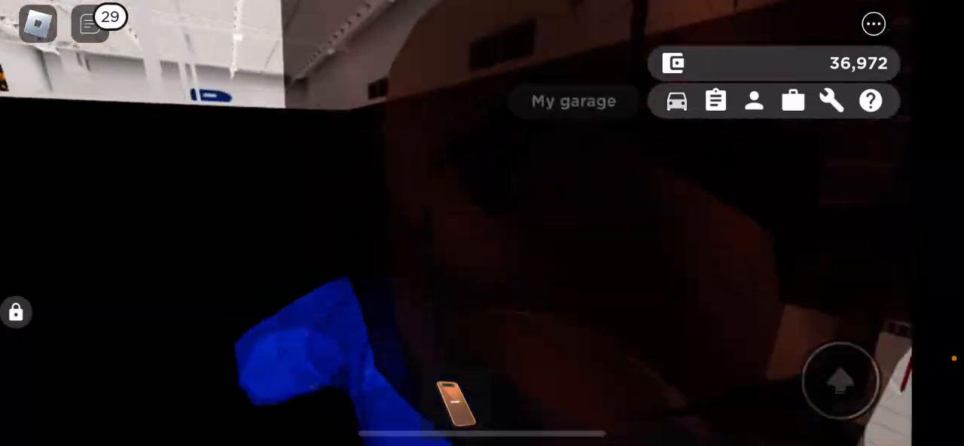
click(573, 100)
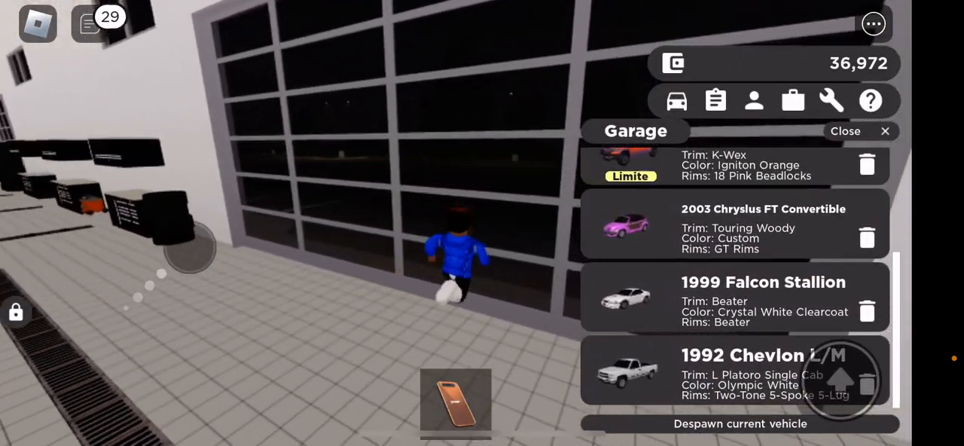